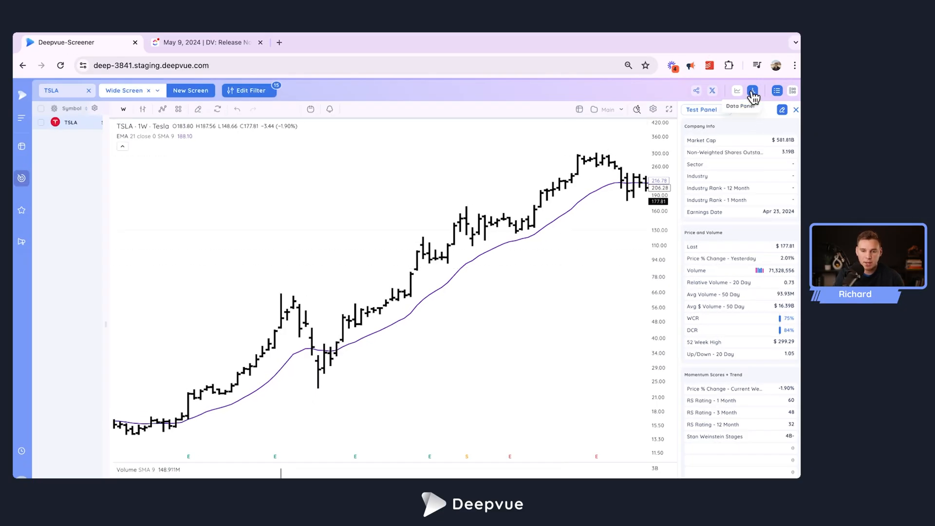
# Step: Hide the data panel beside the TSLA chart, then show it again
pyautogui.click(753, 91)
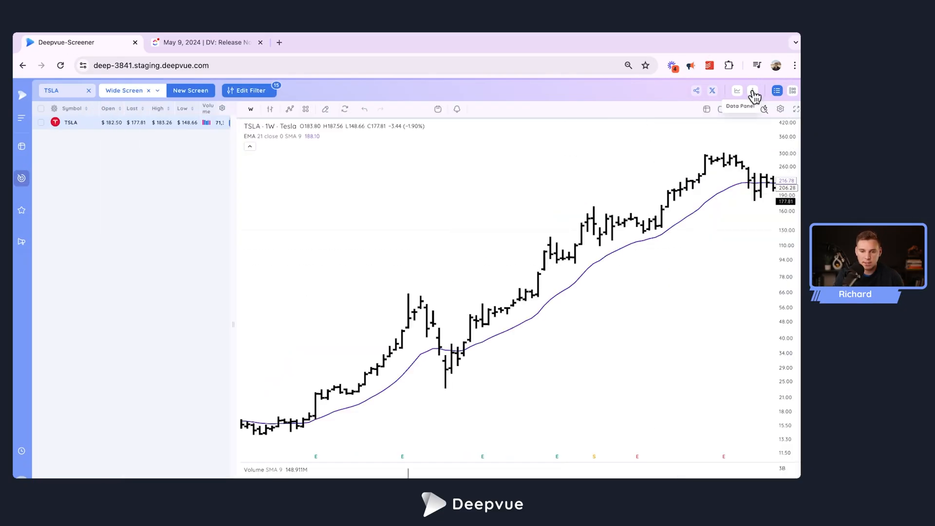
pyautogui.click(752, 91)
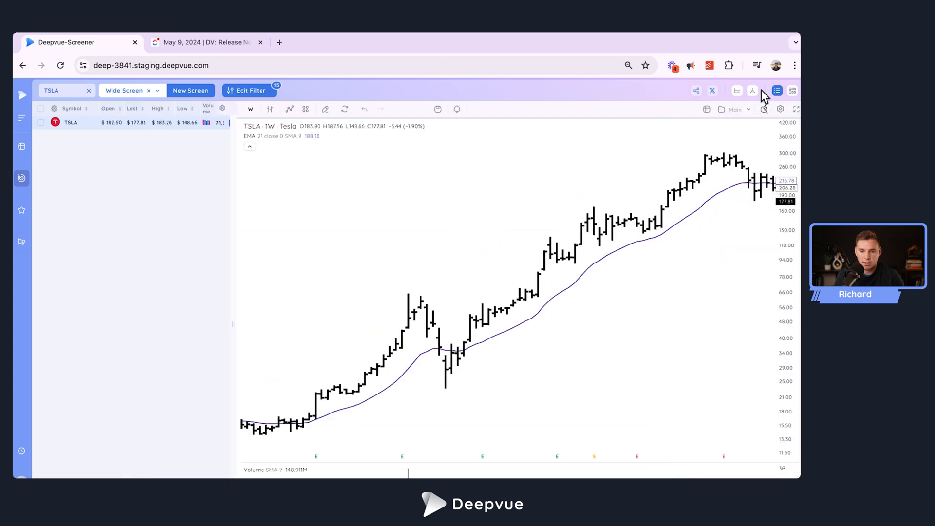
pyautogui.moveTo(753, 90)
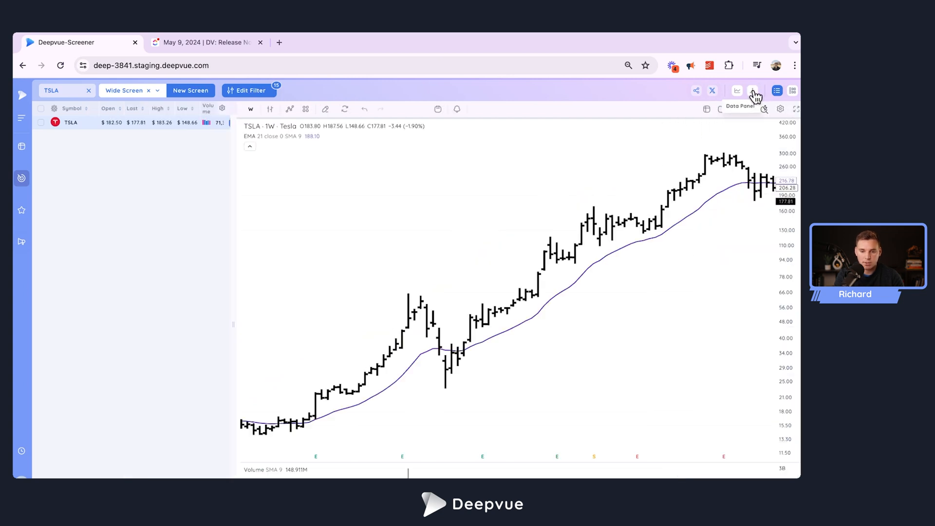
pyautogui.click(753, 91)
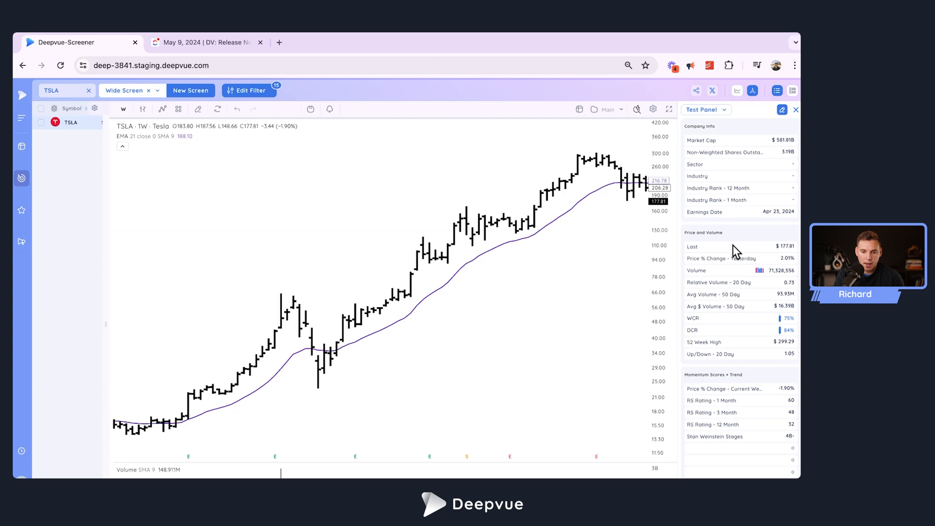
pyautogui.moveTo(724, 132)
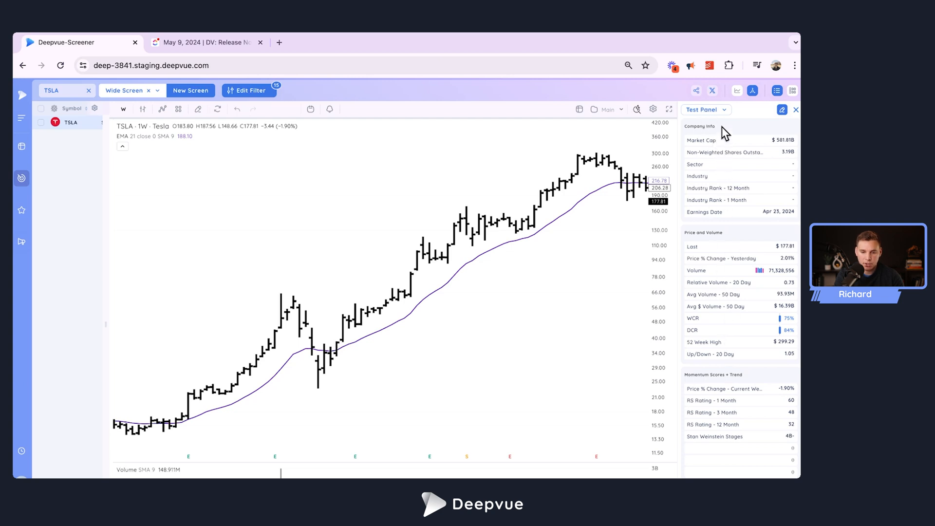
pyautogui.moveTo(735, 288)
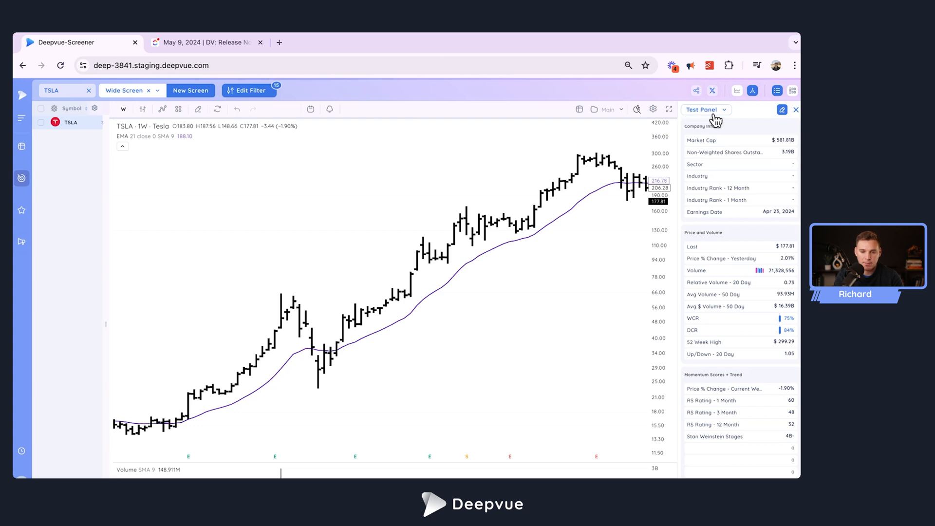
pyautogui.moveTo(721, 130)
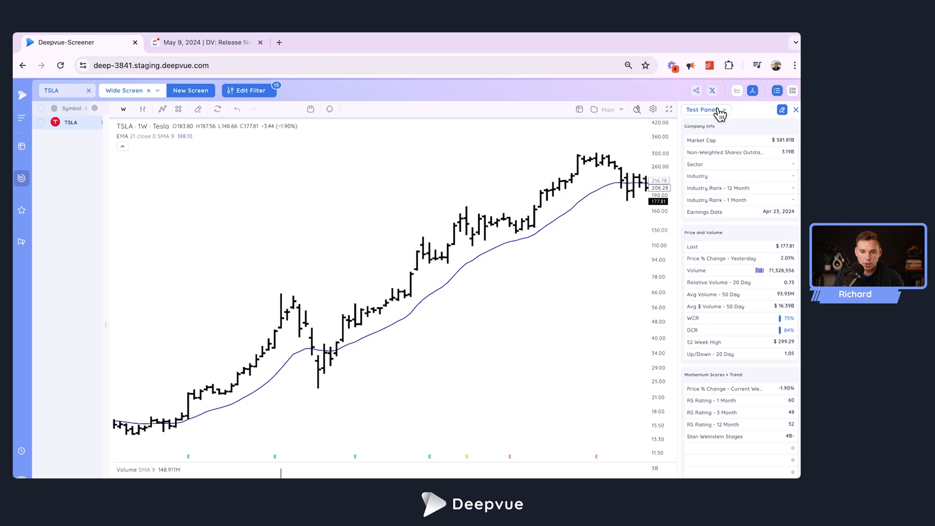
# Step: Load the Technical Data Panel from Saved Data Panels and reopen the panel list
pyautogui.click(705, 110)
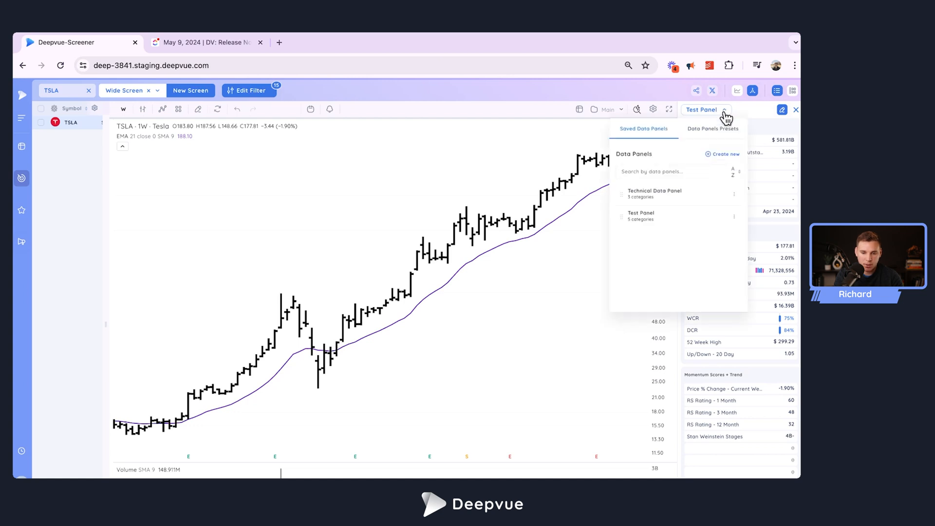
pyautogui.moveTo(690, 264)
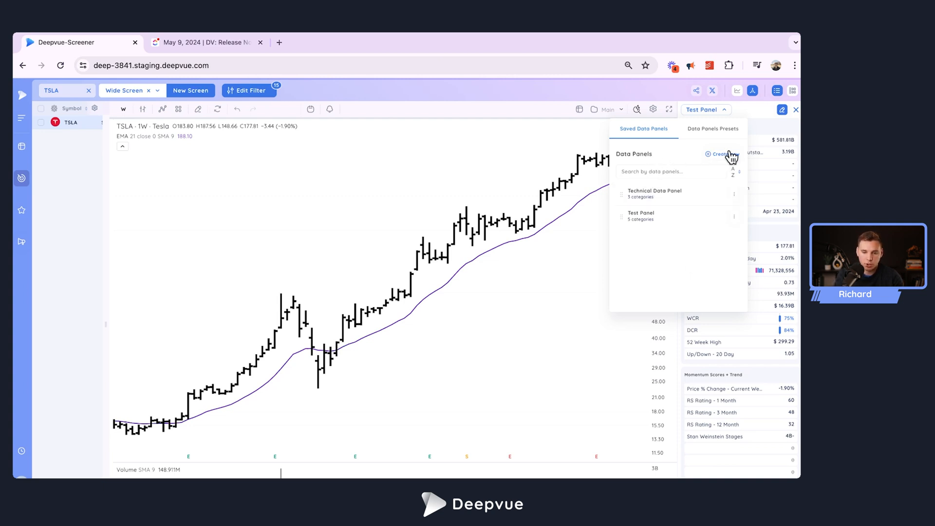
pyautogui.moveTo(655, 213)
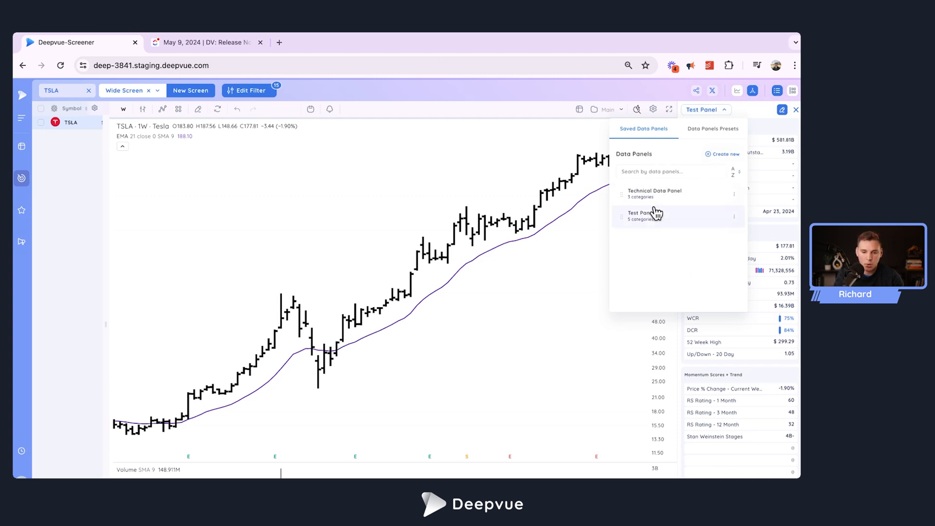
pyautogui.moveTo(657, 224)
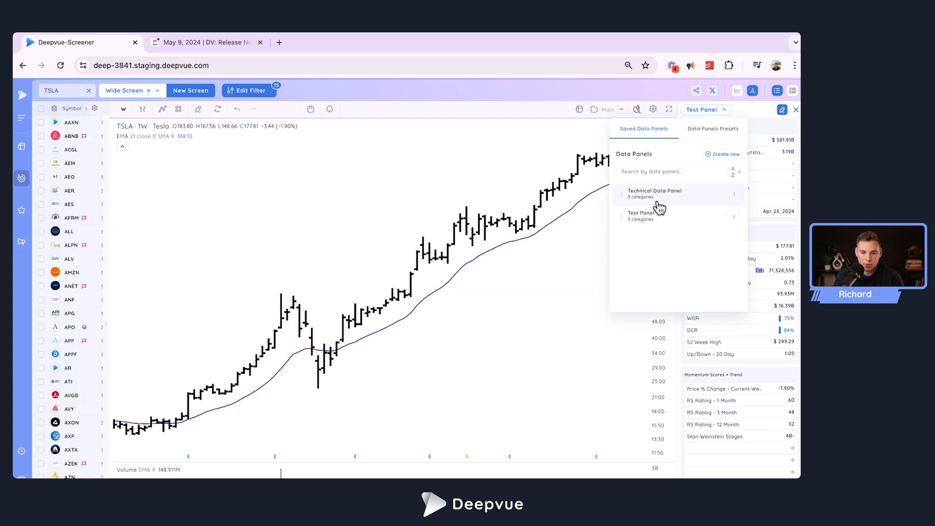
pyautogui.click(654, 194)
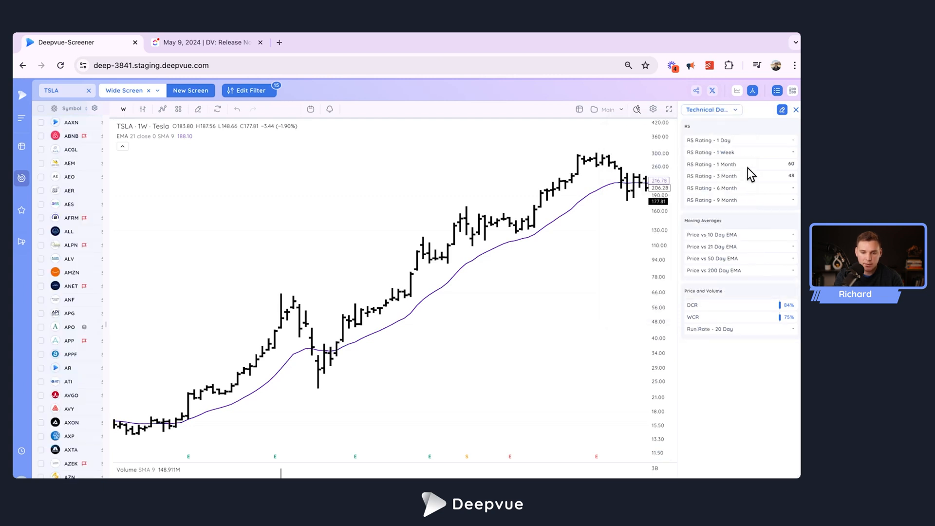
pyautogui.moveTo(750, 225)
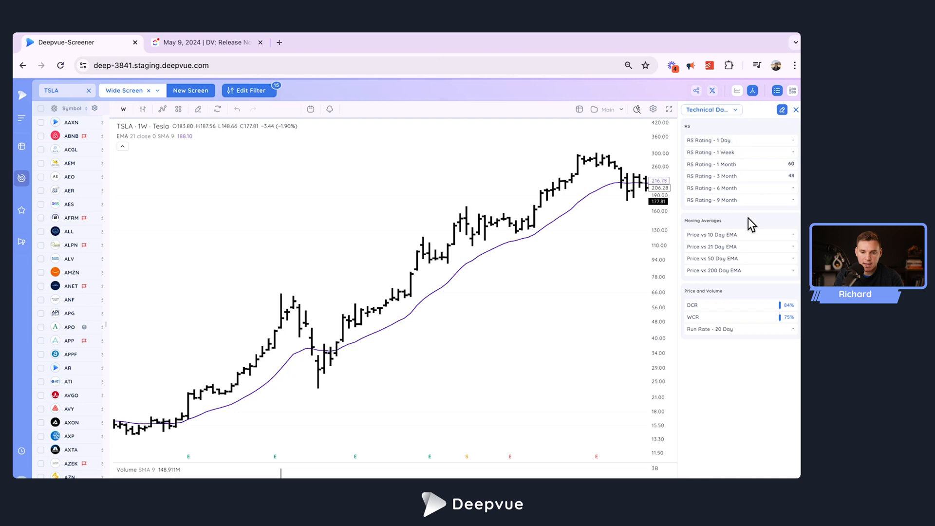
pyautogui.click(711, 110)
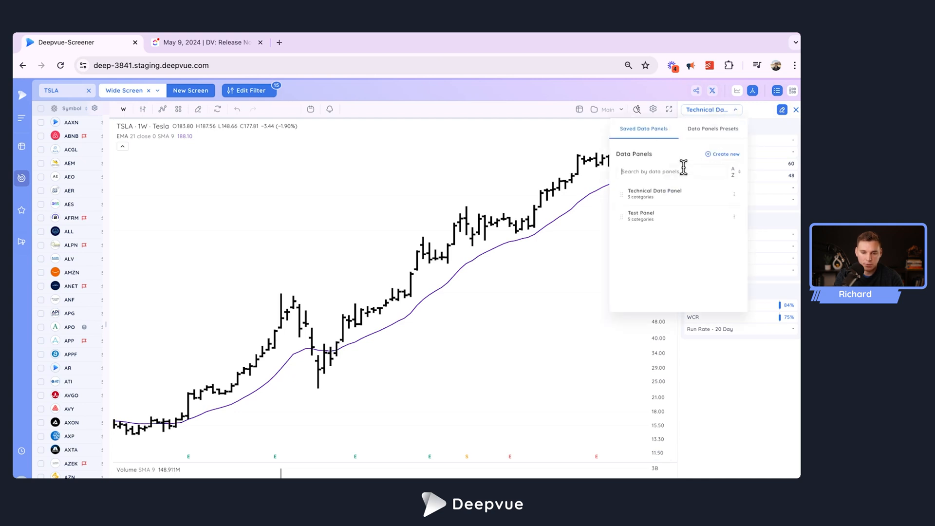
# Step: Load Test Panel, showing Company Info, Price and Volume, and Momentum Scores + Trend
pyautogui.click(641, 215)
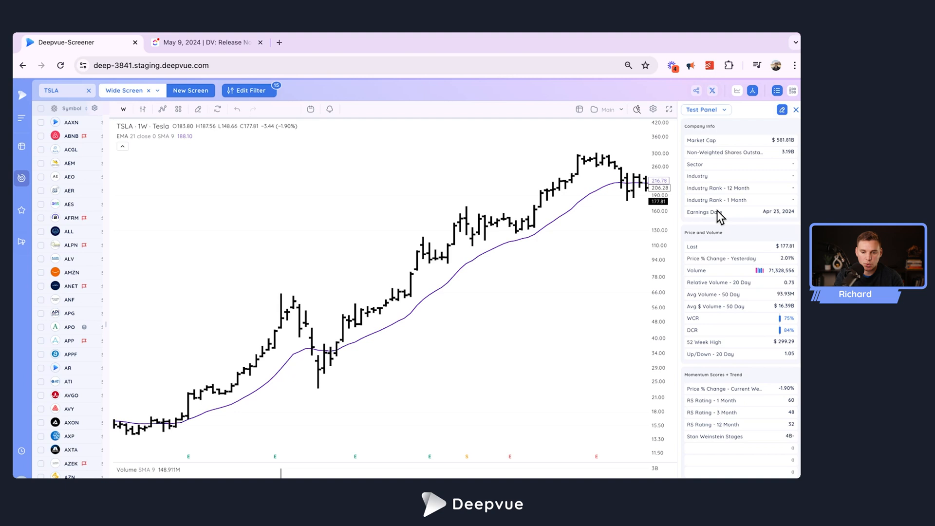
pyautogui.moveTo(755, 220)
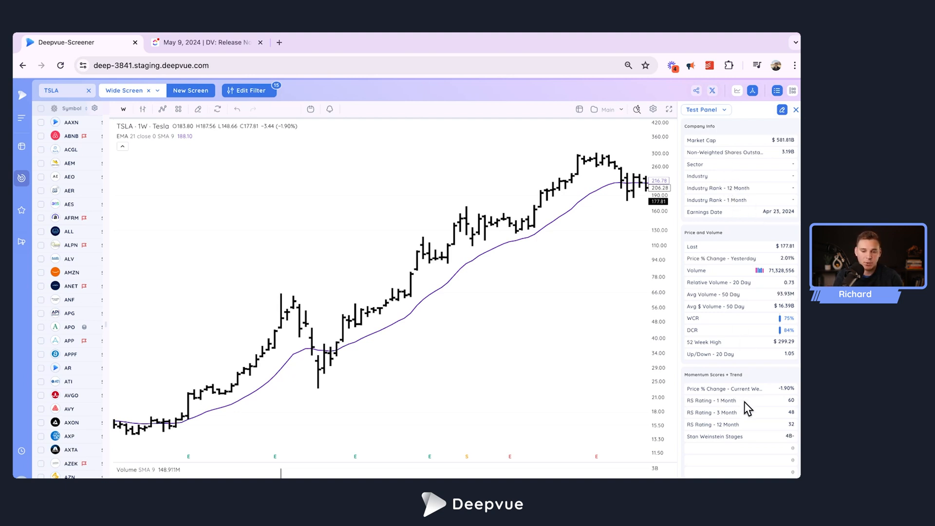
pyautogui.moveTo(92, 177)
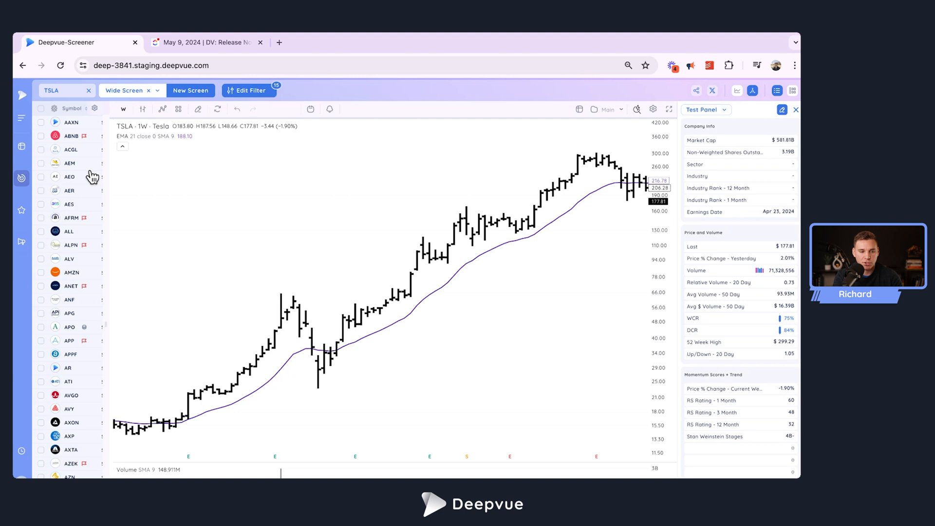
pyautogui.moveTo(486, 292)
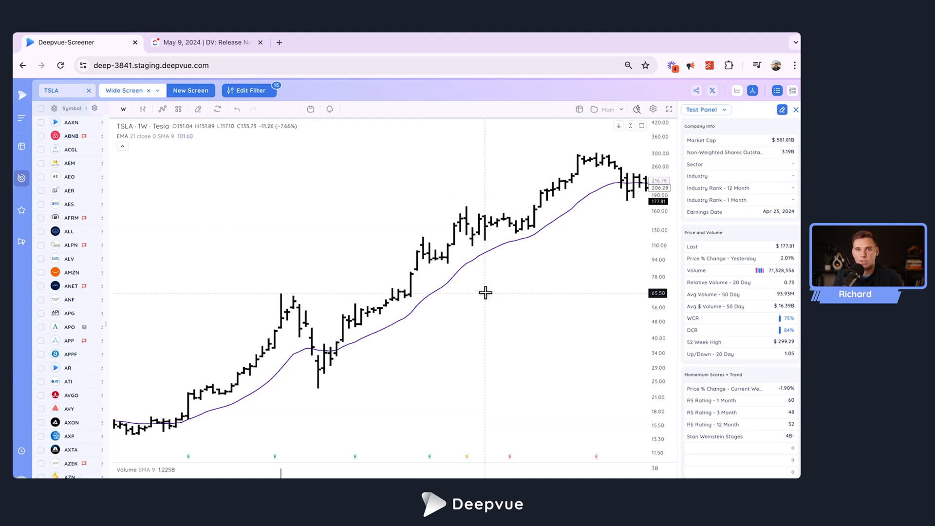
pyautogui.moveTo(749, 212)
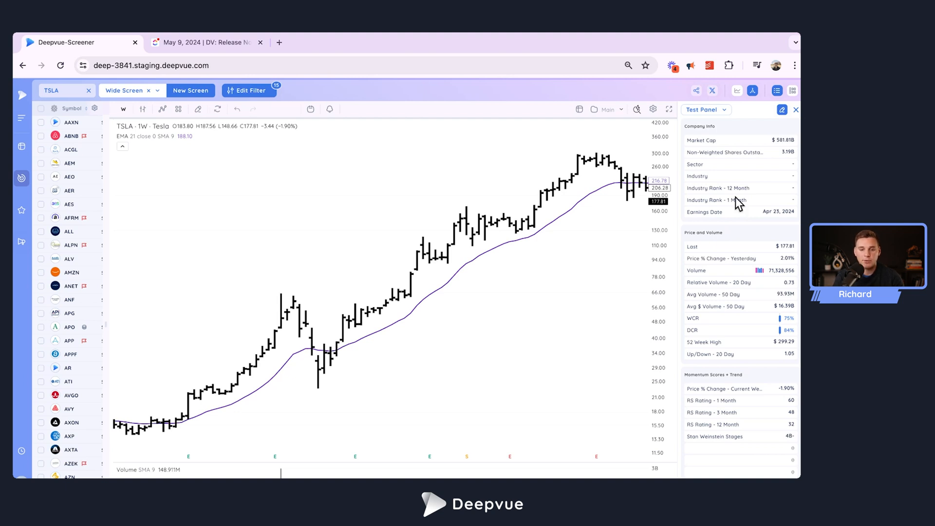
# Step: Switch the data panel back to Technical Data Panel from the saved panels dropdown
pyautogui.click(705, 109)
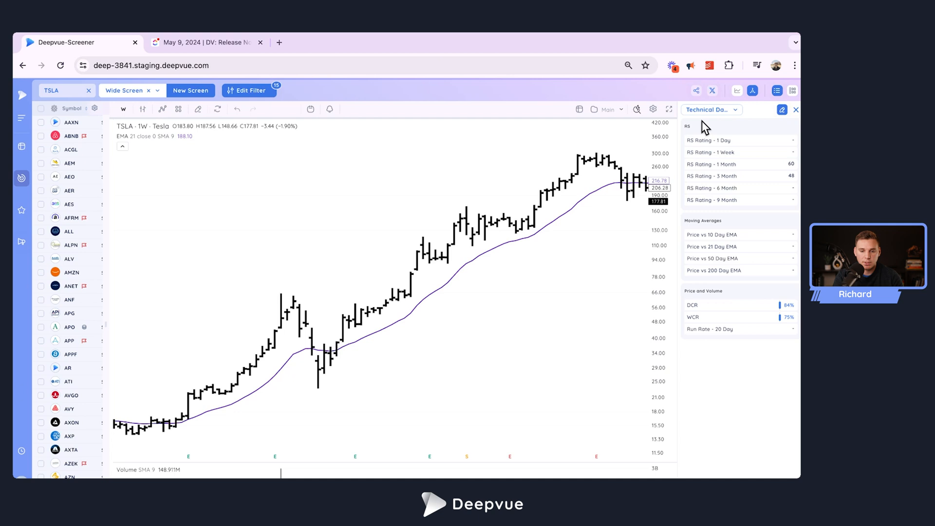
pyautogui.click(709, 110)
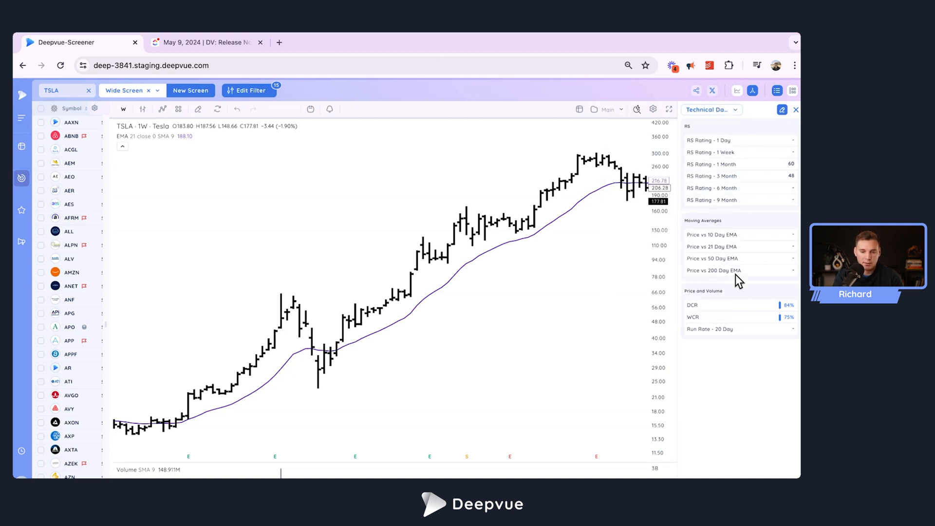
pyautogui.moveTo(724, 194)
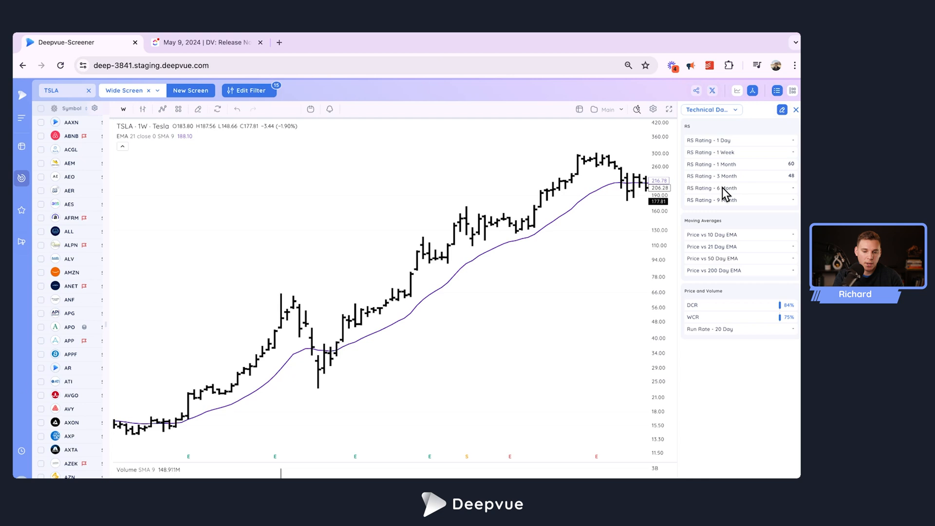
pyautogui.moveTo(723, 191)
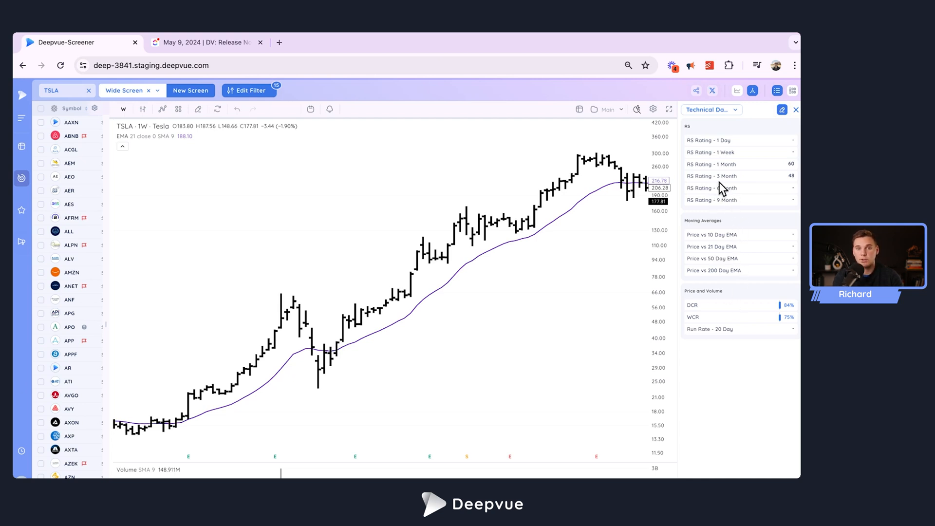
pyautogui.moveTo(765, 123)
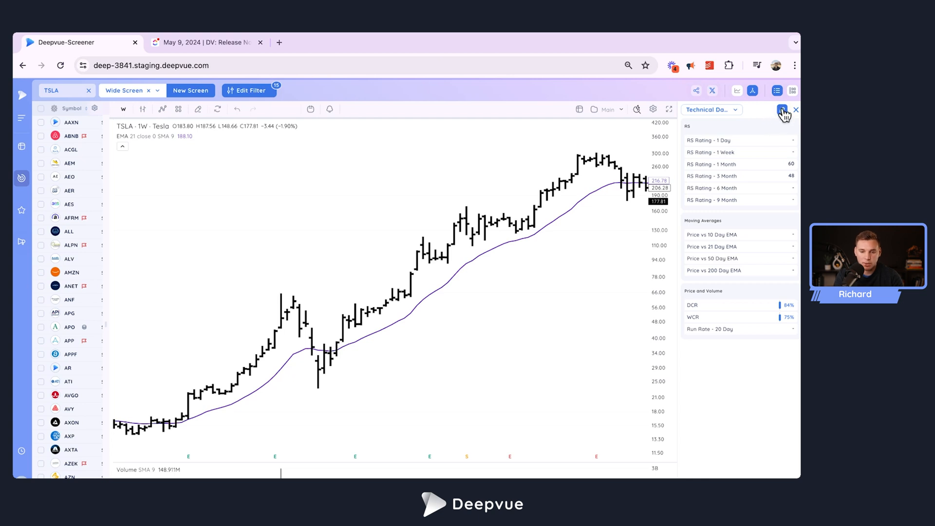
# Step: Edit the RS category: add CEO, search and add WCR, then remove CEO
pyautogui.click(783, 110)
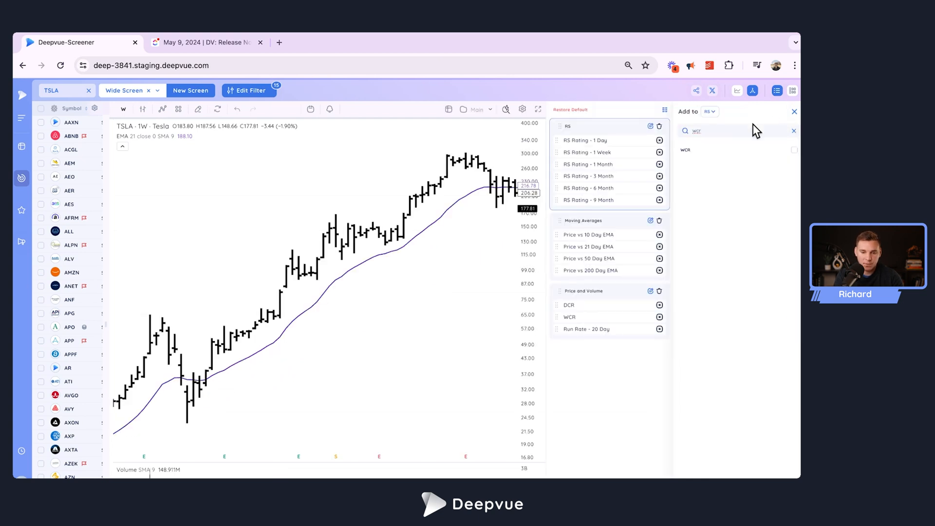
pyautogui.click(794, 130)
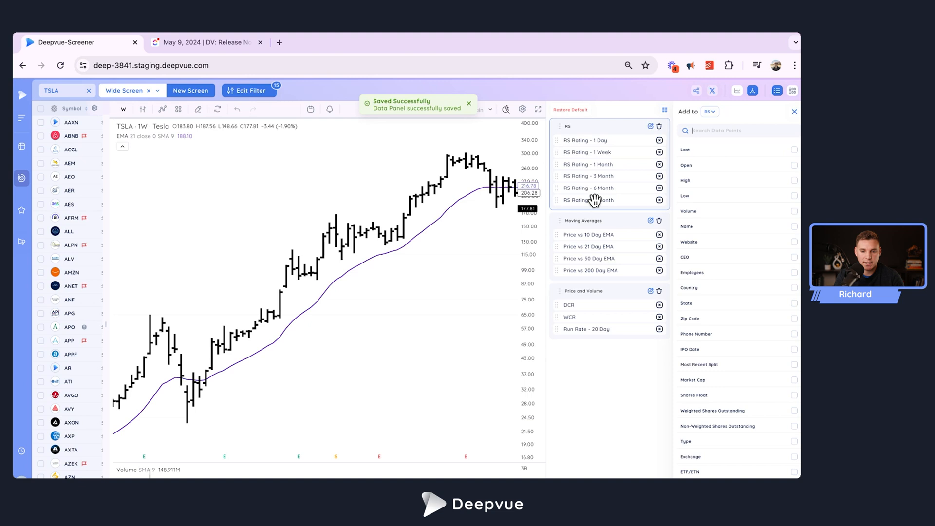
pyautogui.moveTo(588, 146)
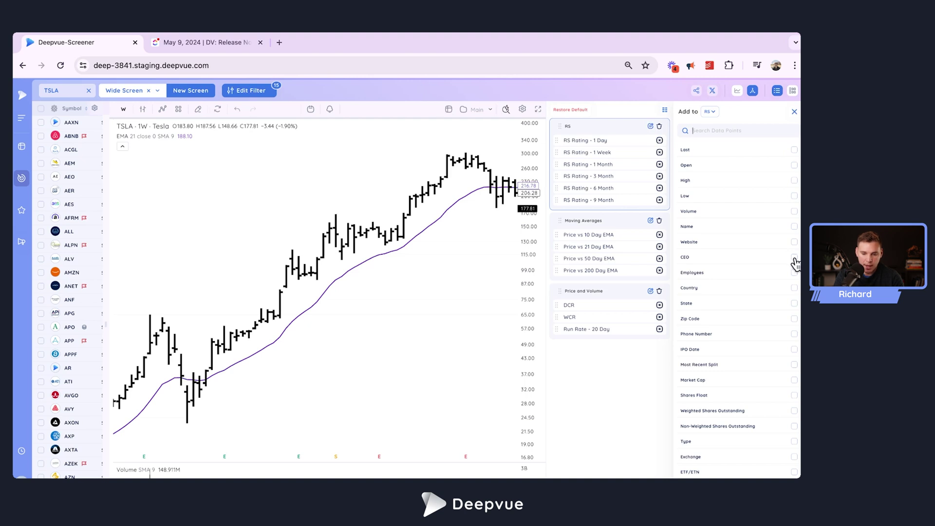
pyautogui.click(794, 257)
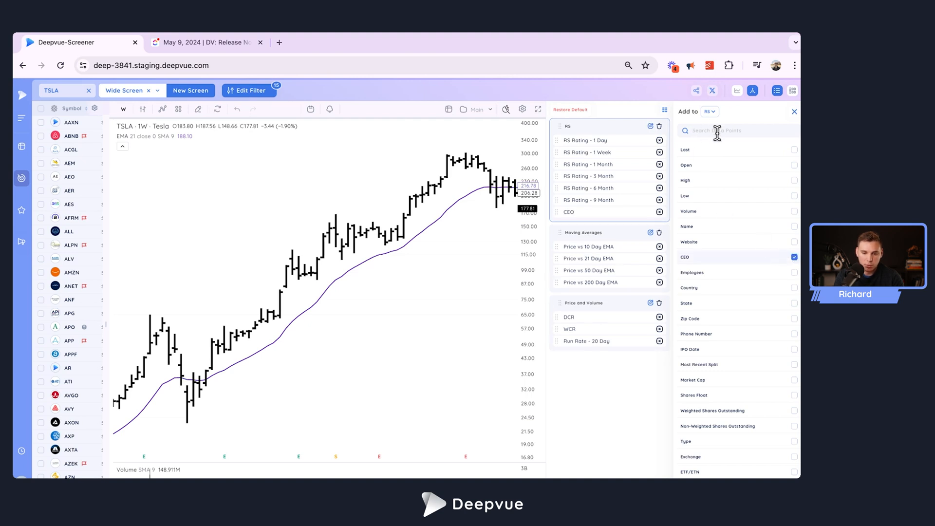
pyautogui.scroll(-3)
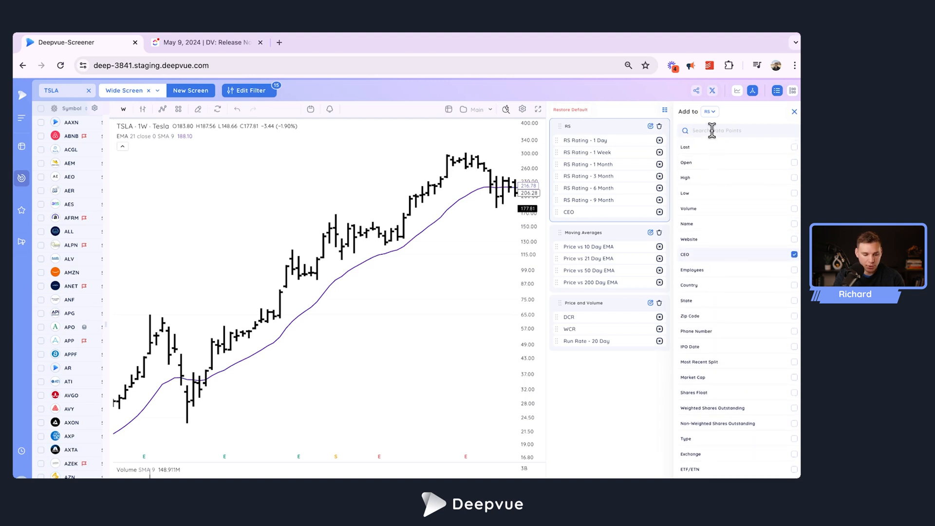
pyautogui.write('wcr')
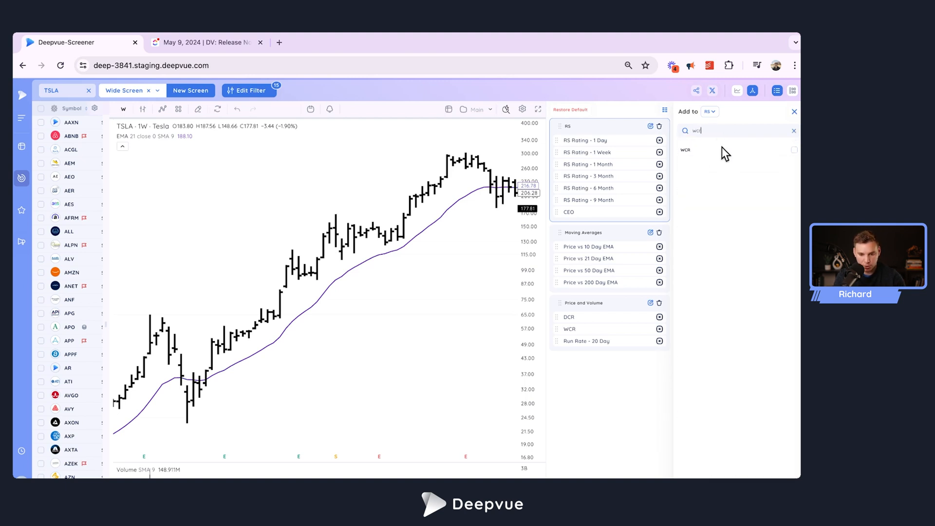
pyautogui.click(793, 149)
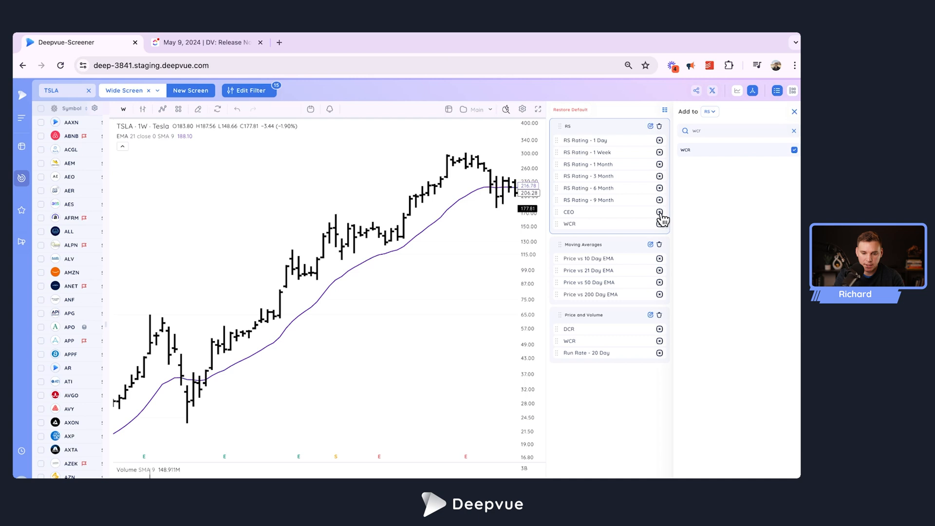
pyautogui.click(659, 211)
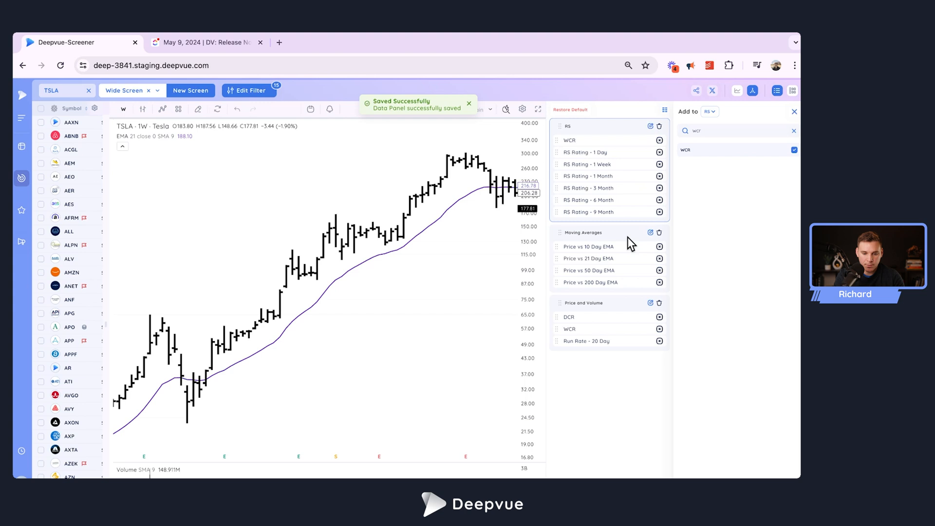
pyautogui.moveTo(714, 119)
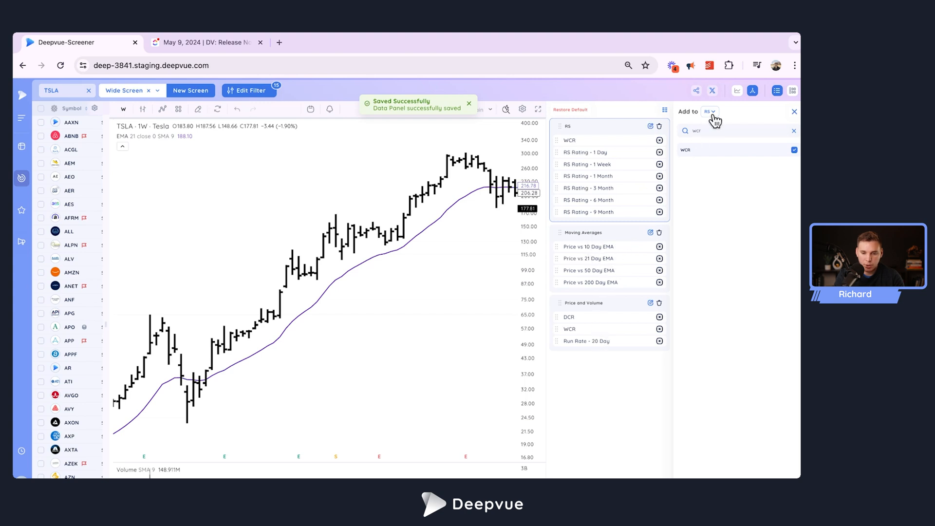
# Step: Target new data points at Price and Volume instead of Moving Averages, reopening the category list
pyautogui.click(710, 112)
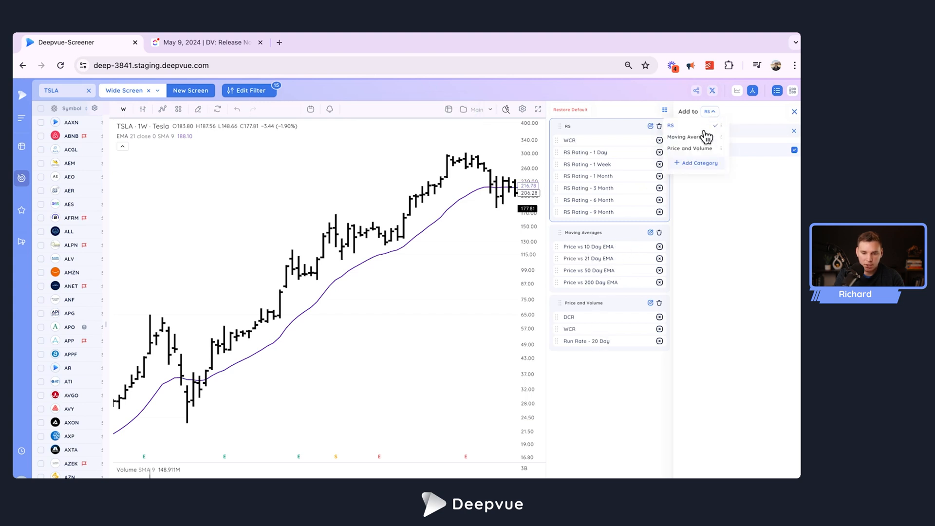
pyautogui.click(681, 136)
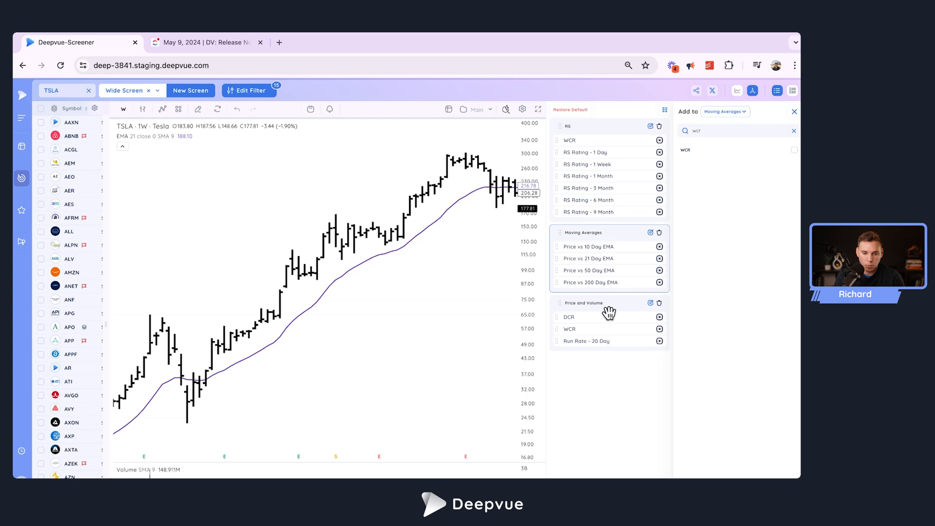
pyautogui.click(582, 302)
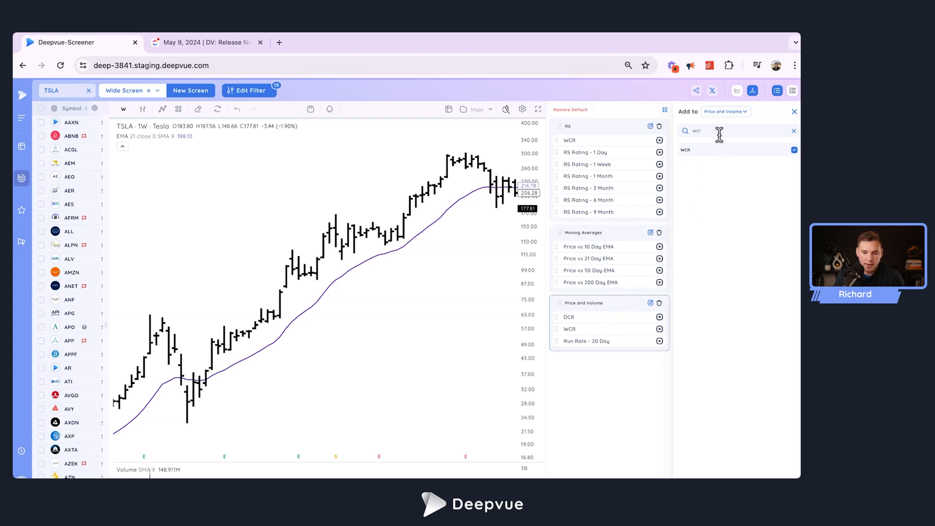
pyautogui.click(725, 112)
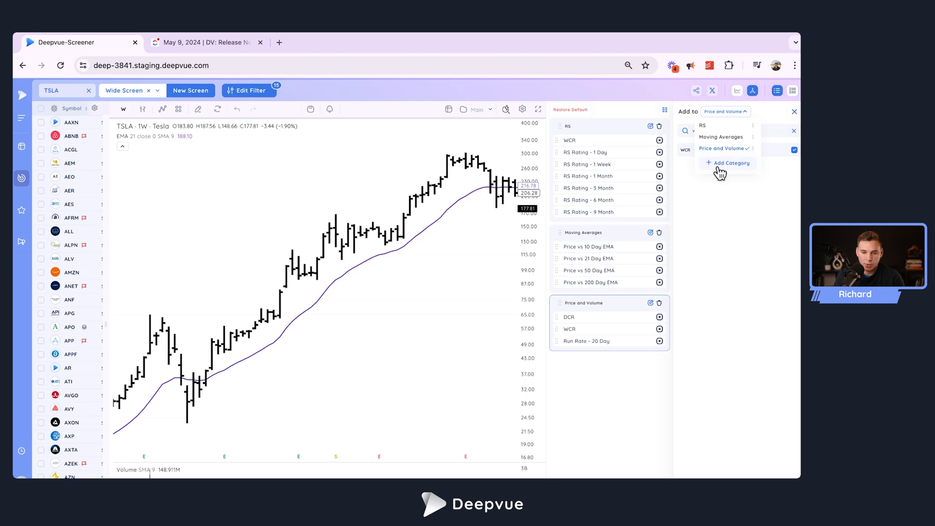
pyautogui.moveTo(723, 166)
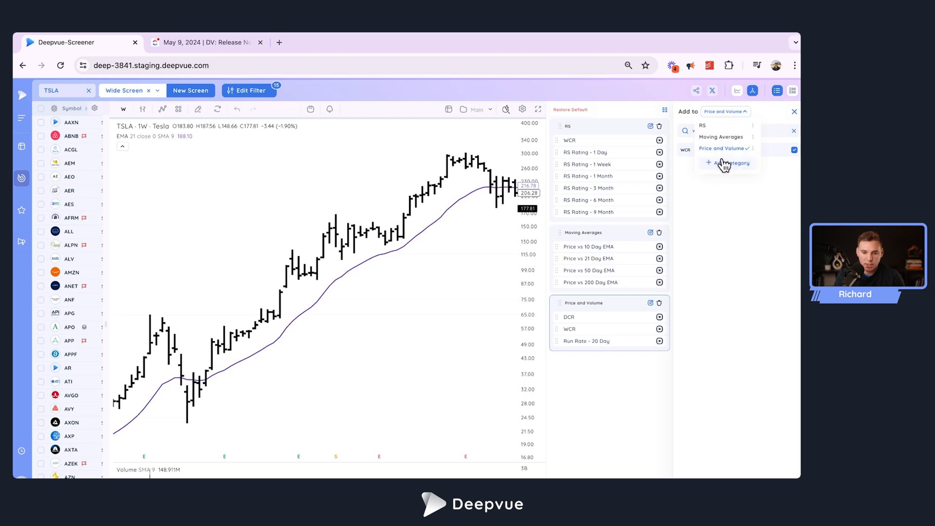
# Step: Save a new 'test' category with State and Country data points, then close the editor
pyautogui.click(729, 163)
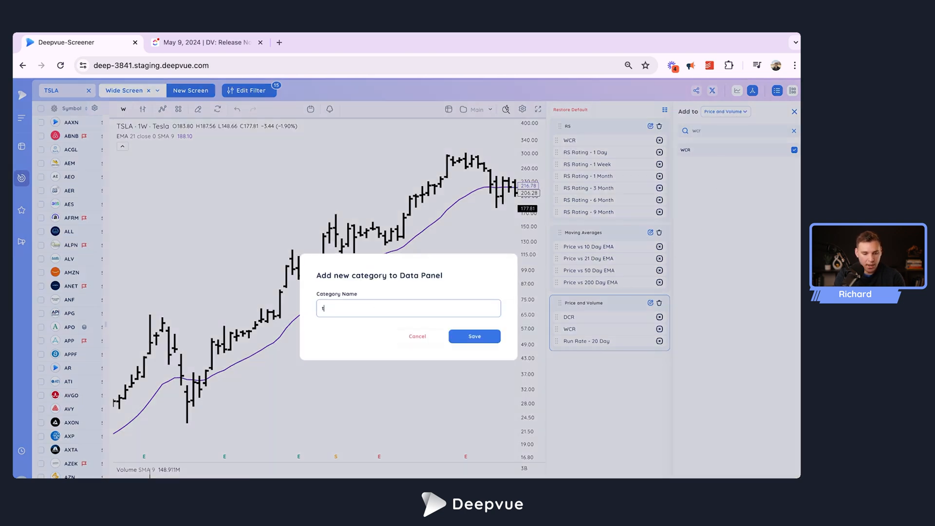
pyautogui.click(474, 336)
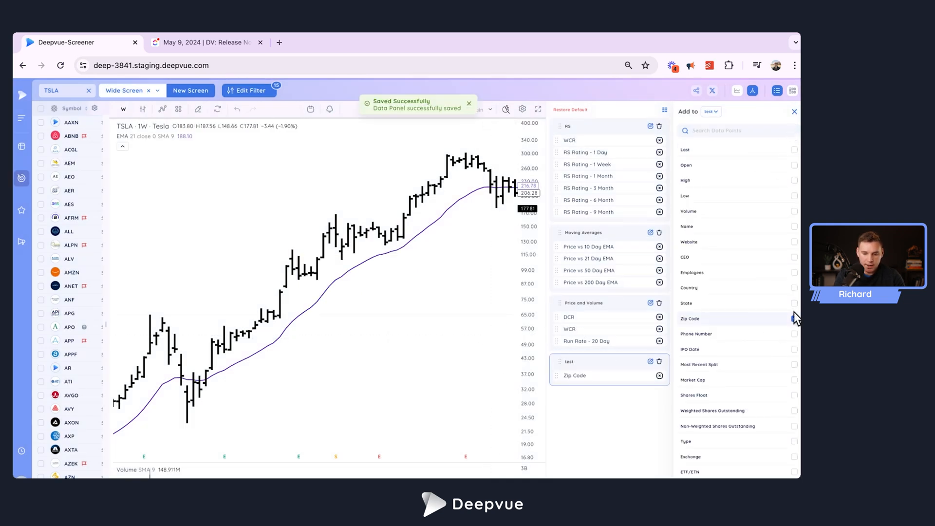
pyautogui.click(794, 303)
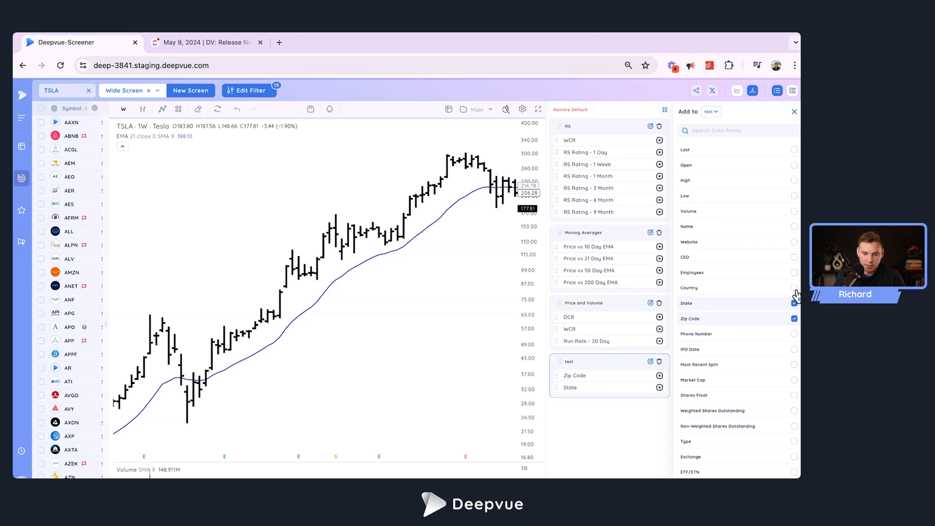
pyautogui.click(794, 288)
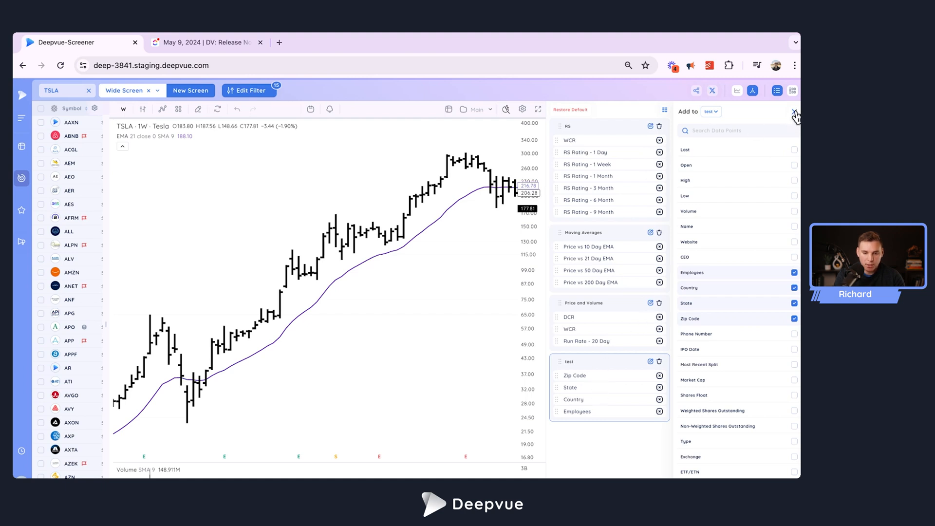
pyautogui.click(796, 114)
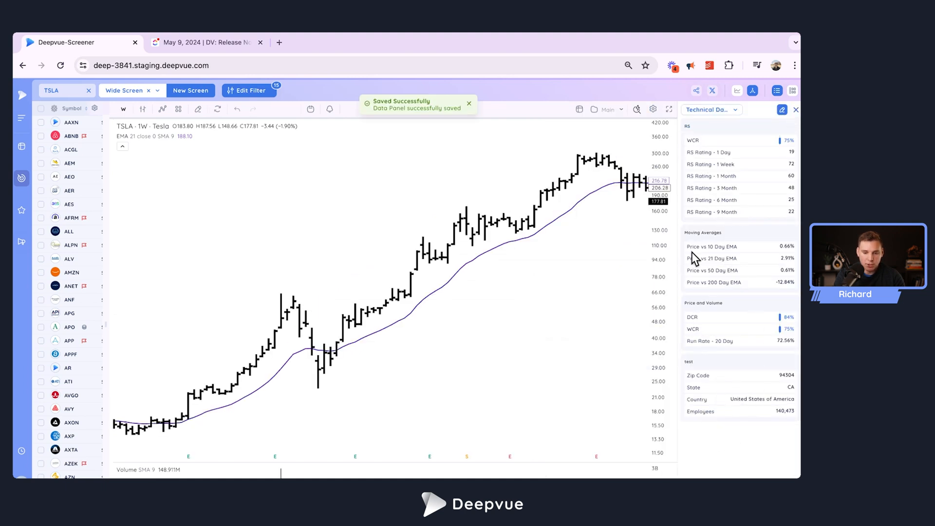
pyautogui.moveTo(793, 123)
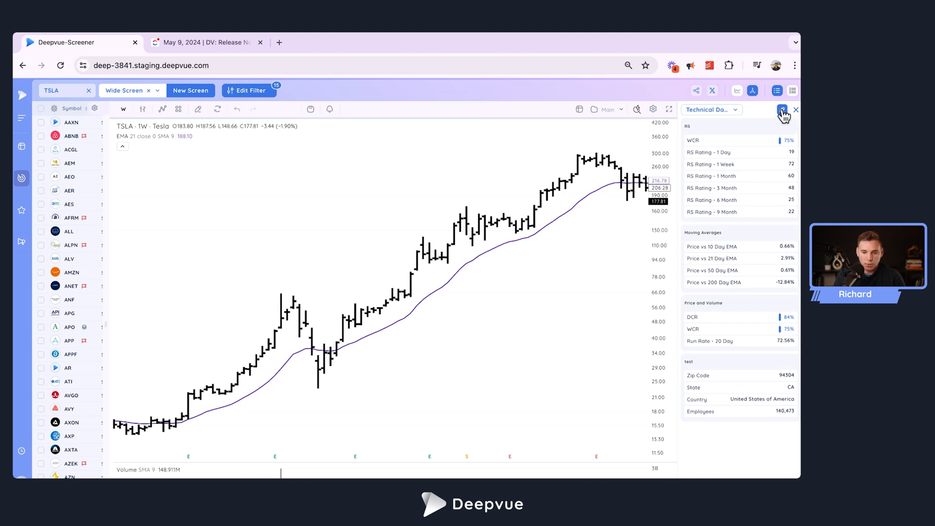
# Step: Reopen the Technical Data Panel in editing mode to reorder its categories
pyautogui.click(781, 109)
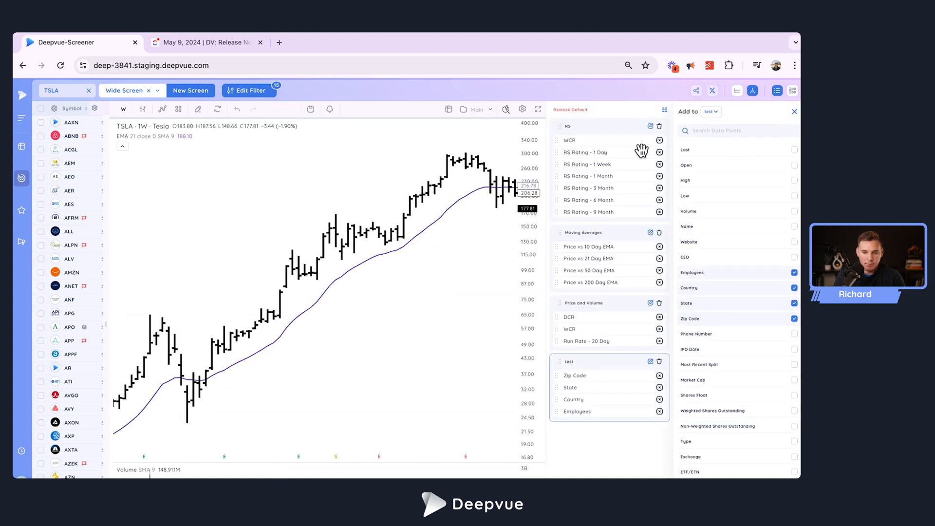
pyautogui.moveTo(599, 143)
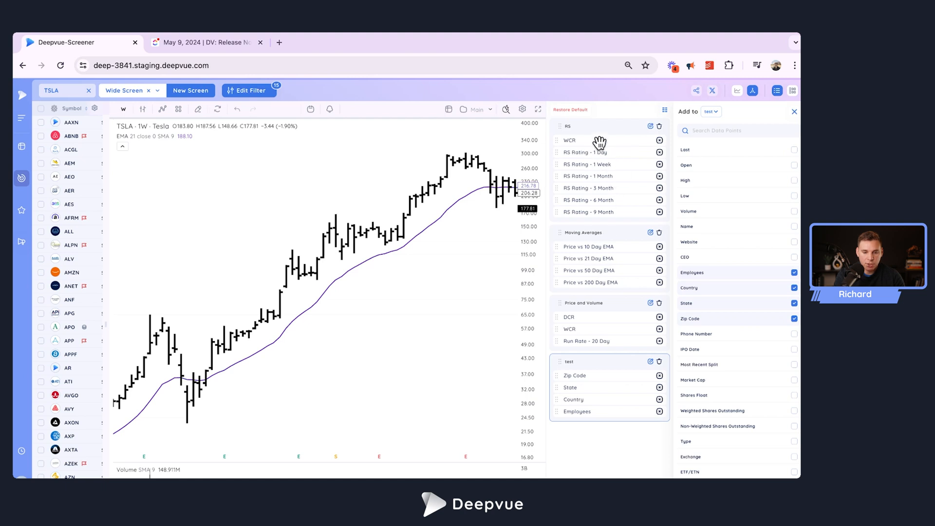
pyautogui.moveTo(643, 200)
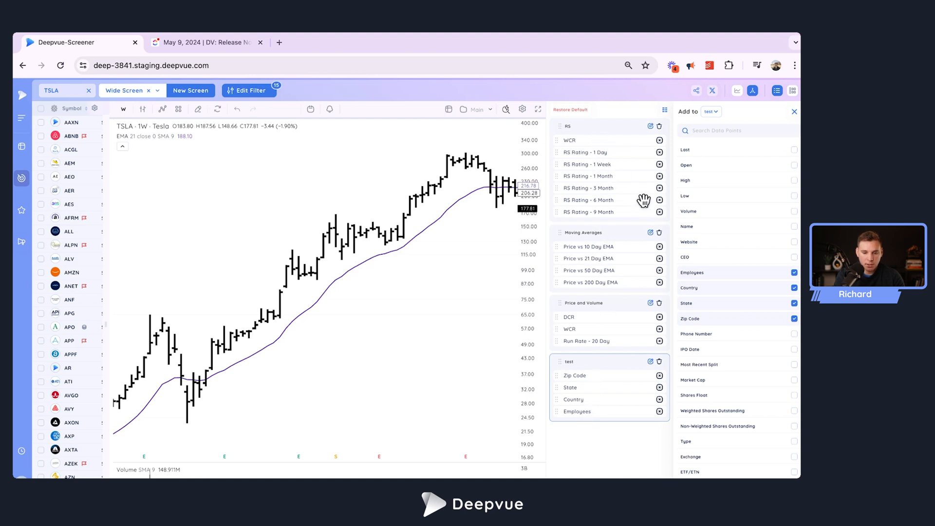
pyautogui.moveTo(507, 364)
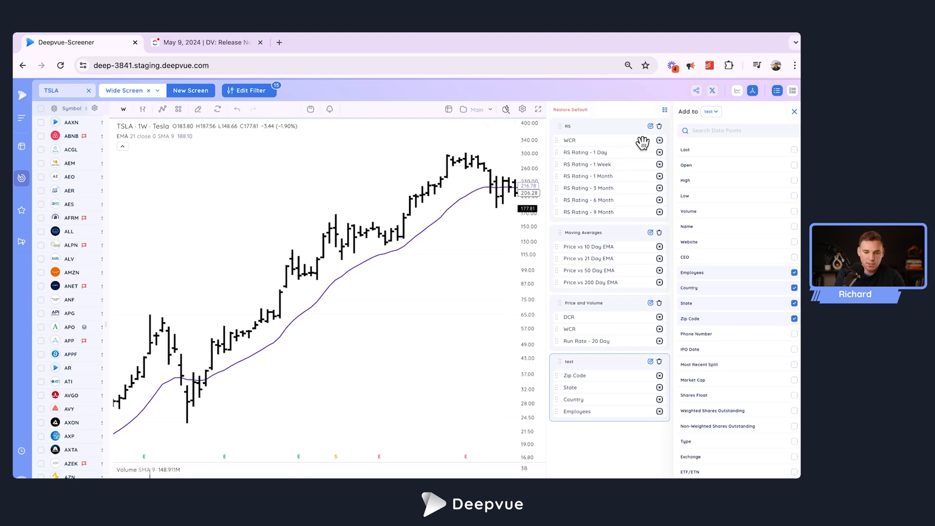
pyautogui.moveTo(673, 166)
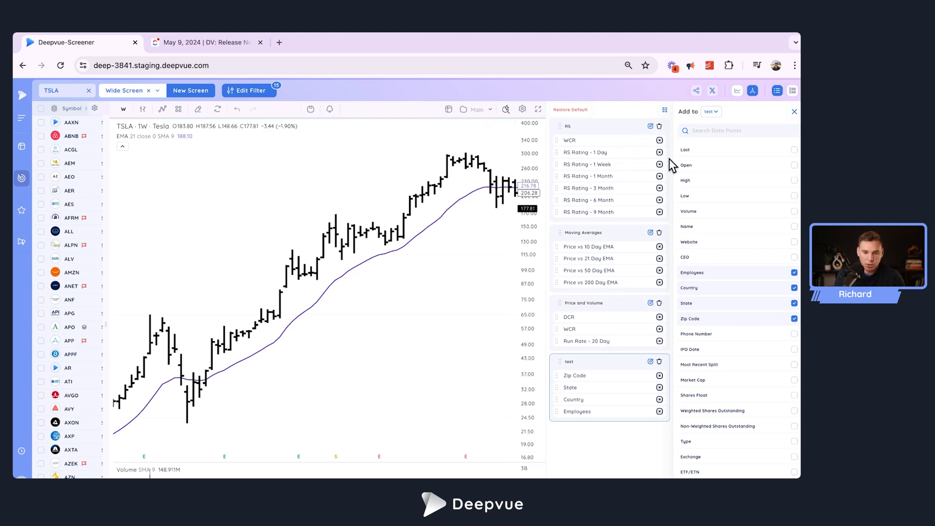
pyautogui.moveTo(666, 117)
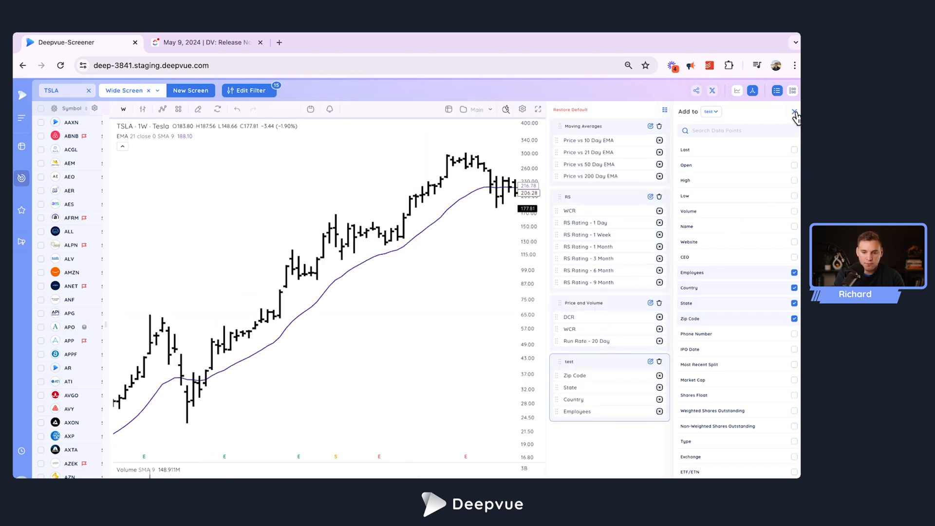
# Step: Close the editor showing Moving Averages first, then open the saved data panels list
pyautogui.click(796, 113)
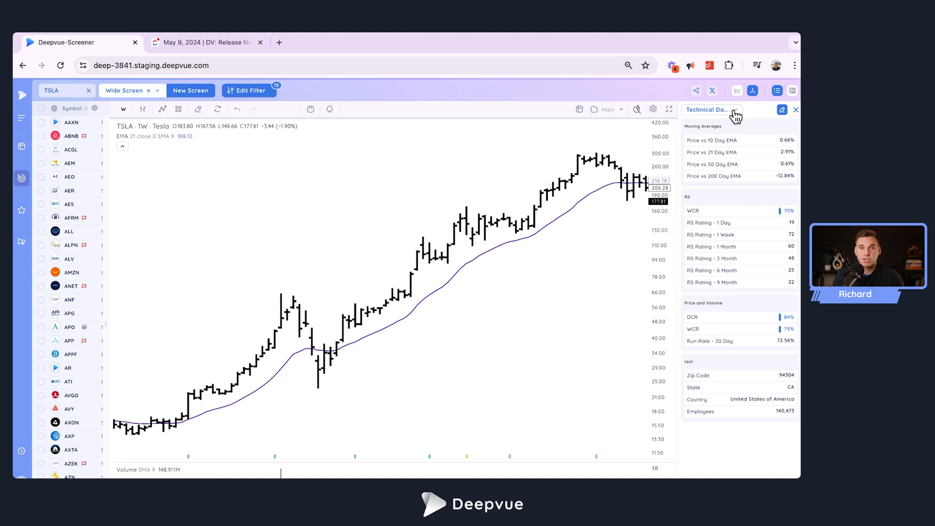
pyautogui.click(706, 110)
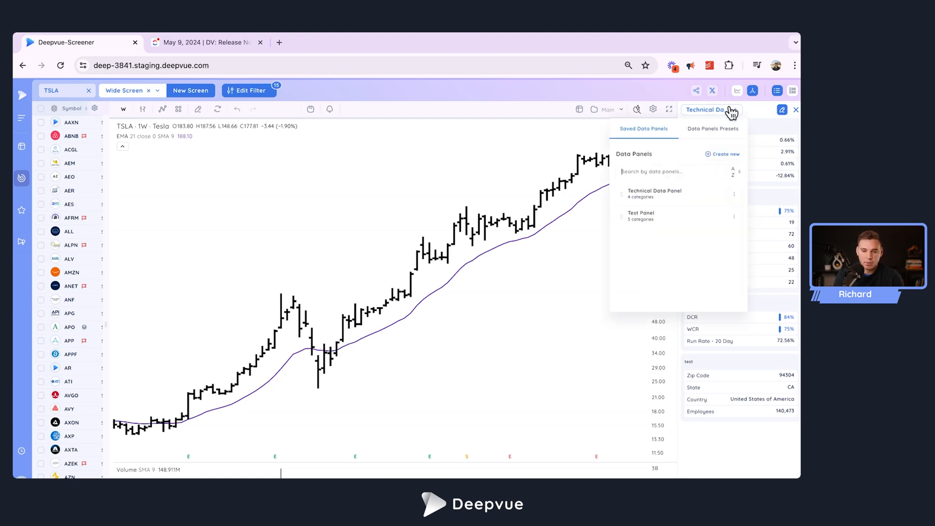
pyautogui.moveTo(732, 115)
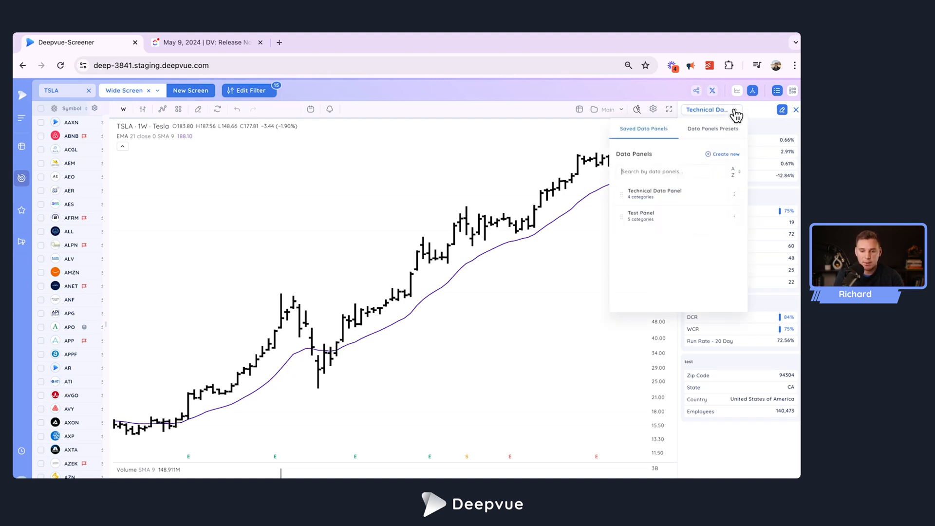